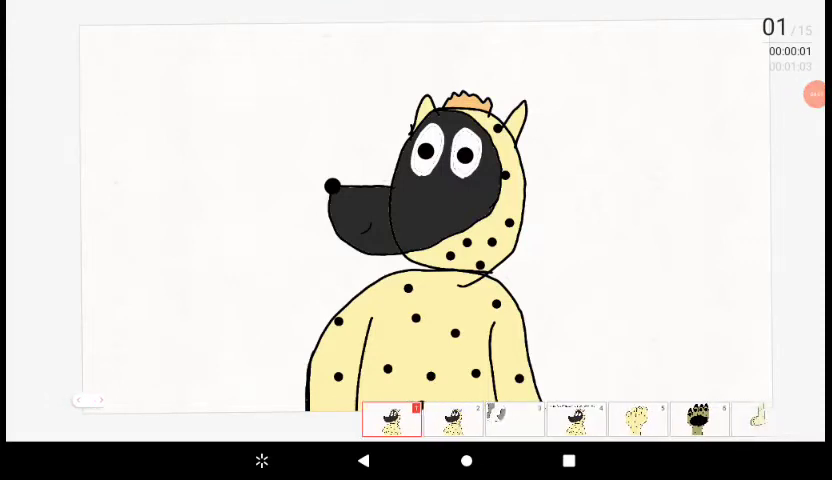
Step through the timeline thumbnails from frame 1 up to frame 8, the spotted leg drawing
click(450, 418)
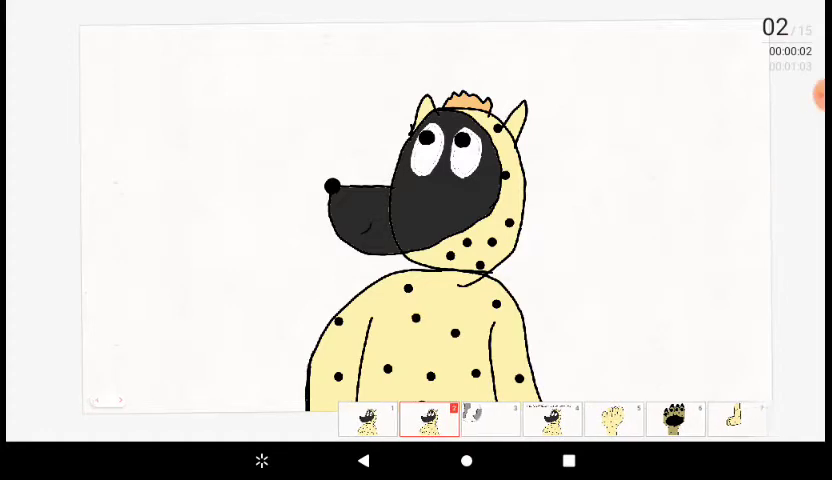
click(434, 418)
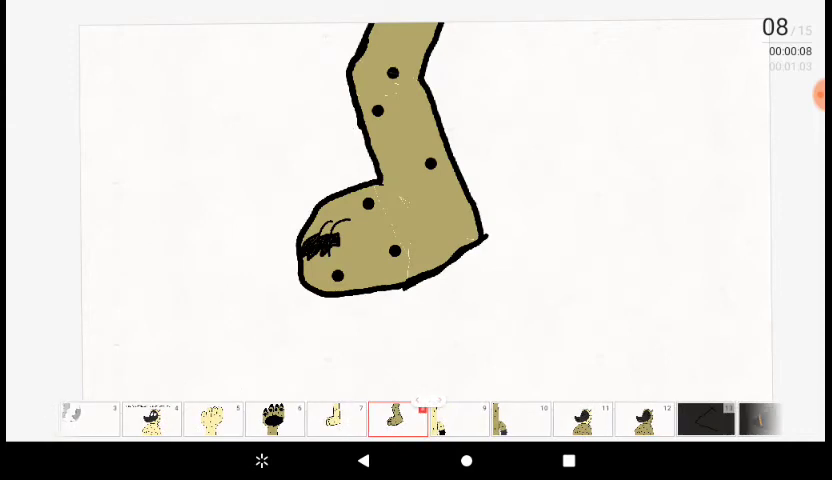
click(455, 419)
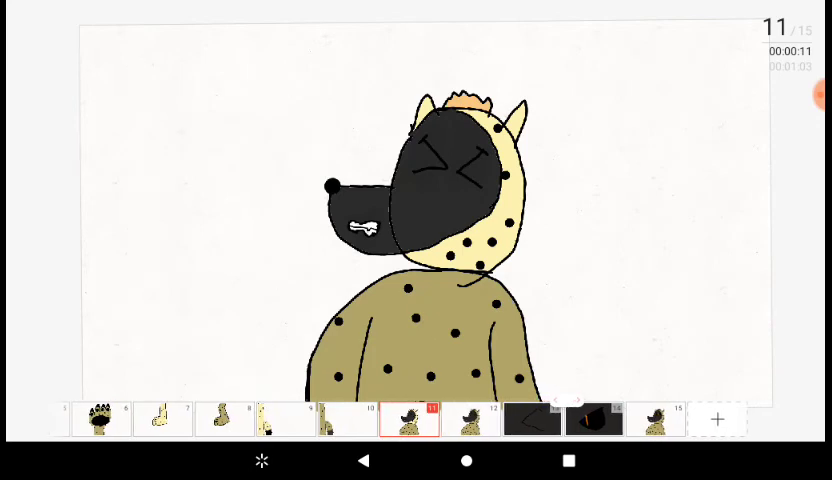
Advance past frame 11 to frame 13 of 15, the dark frame with a black line sketch
click(419, 418)
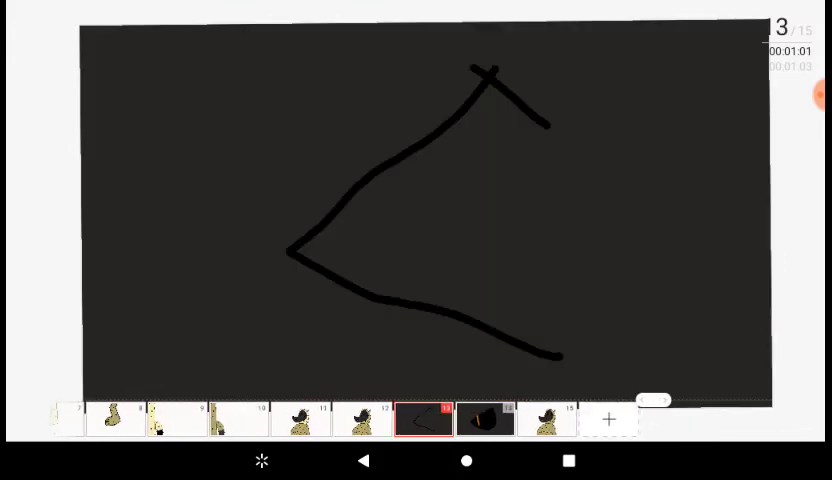
scroll(left, 3)
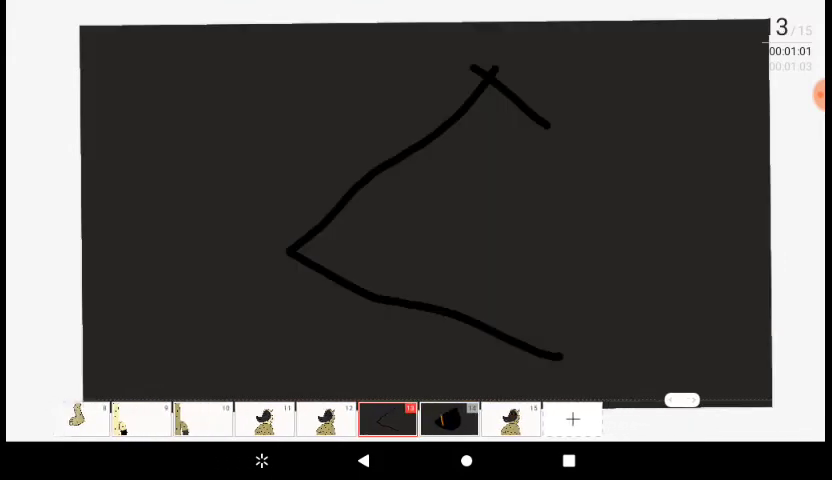